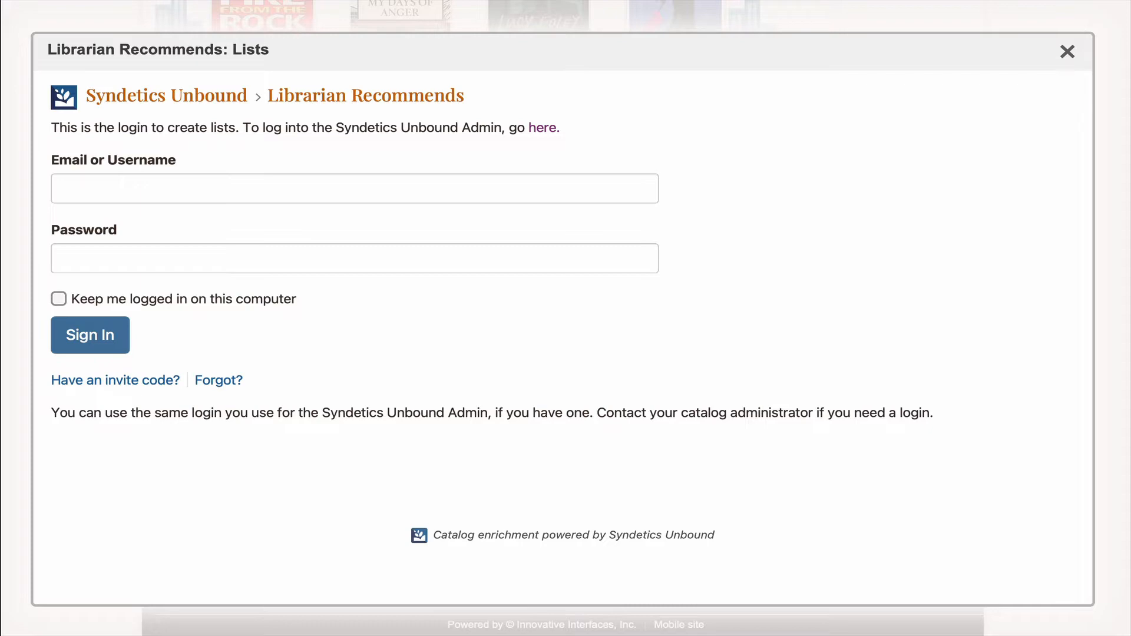
# Sign in with the library credentials to reach the Manage Lists overview
pyautogui.click(90, 335)
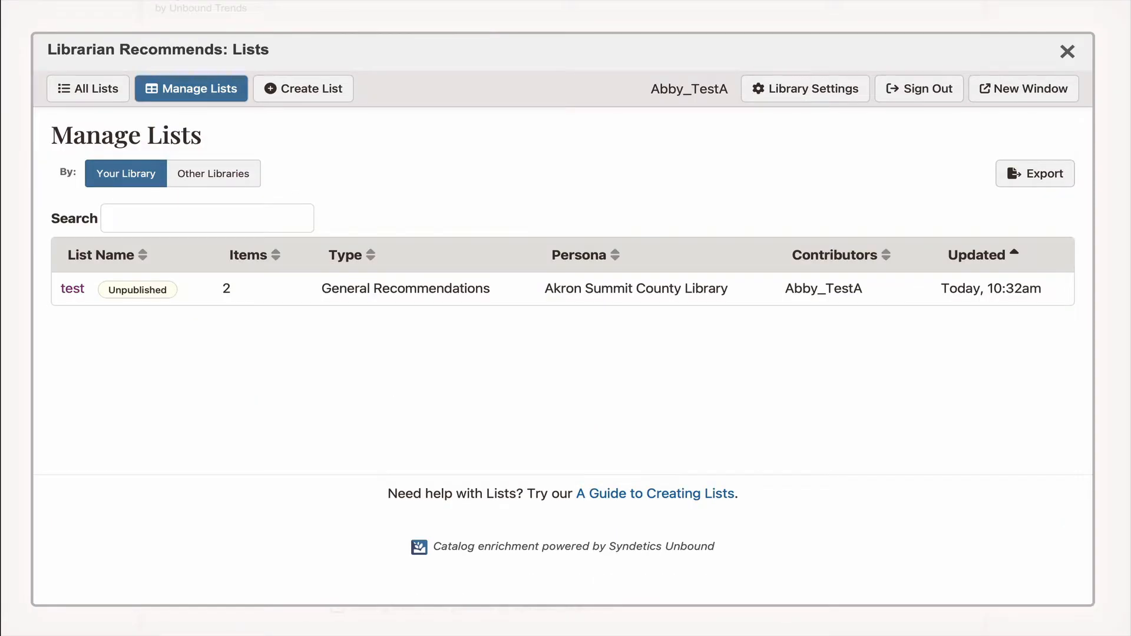
# Create a new unpublished general recommendations list titled 'Locked Room Mysteries'
pyautogui.click(303, 88)
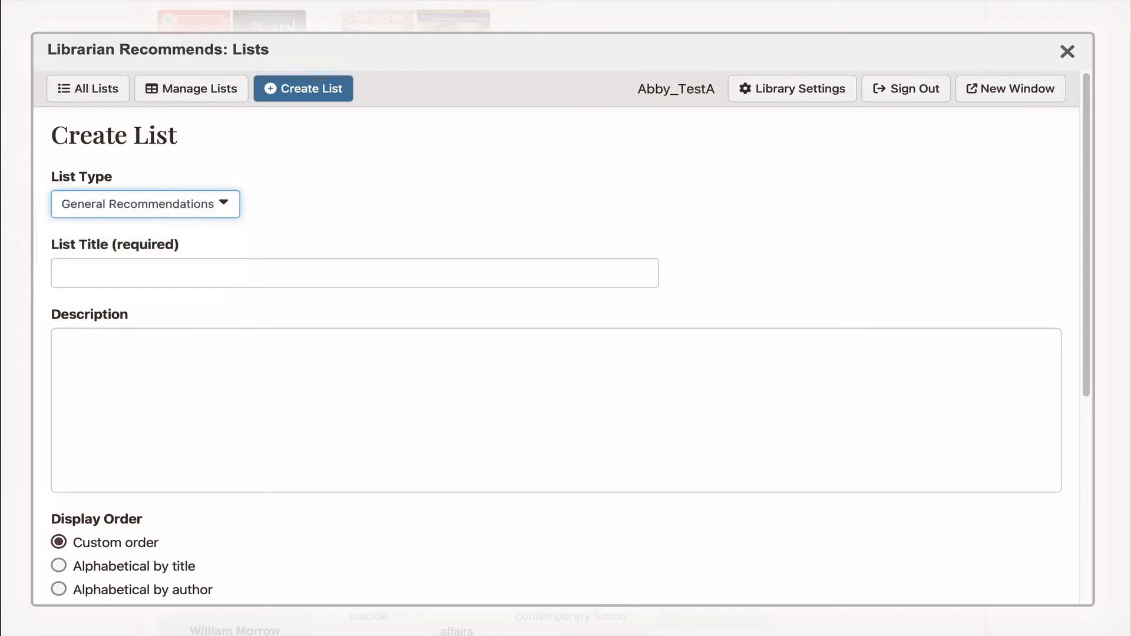
pyautogui.write('Locked Room Mysteries')
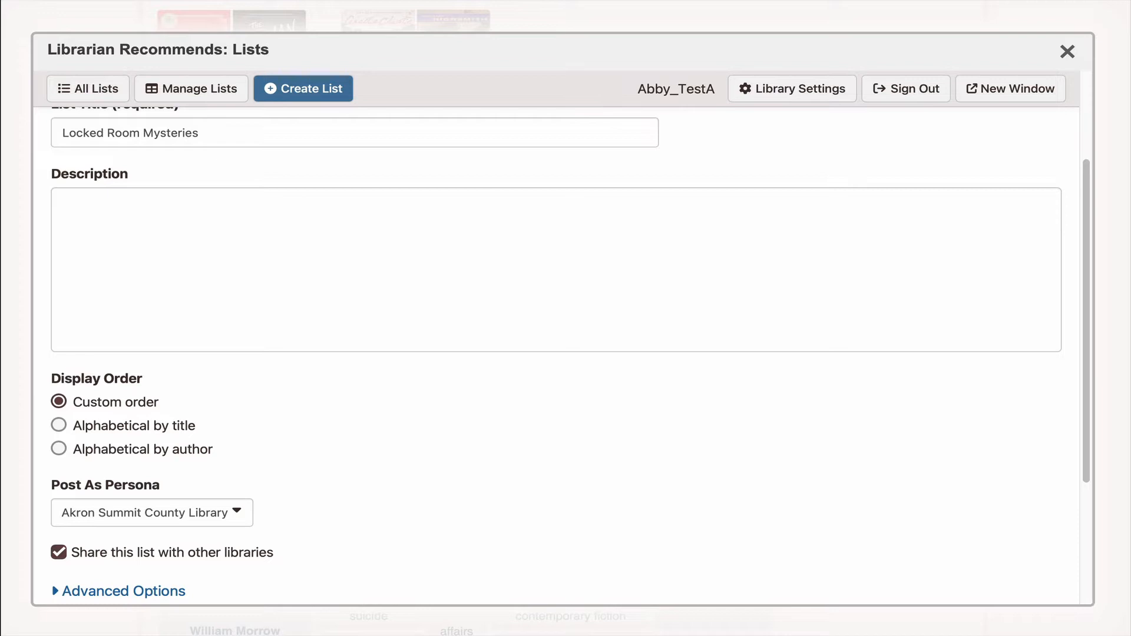
pyautogui.scroll(-3)
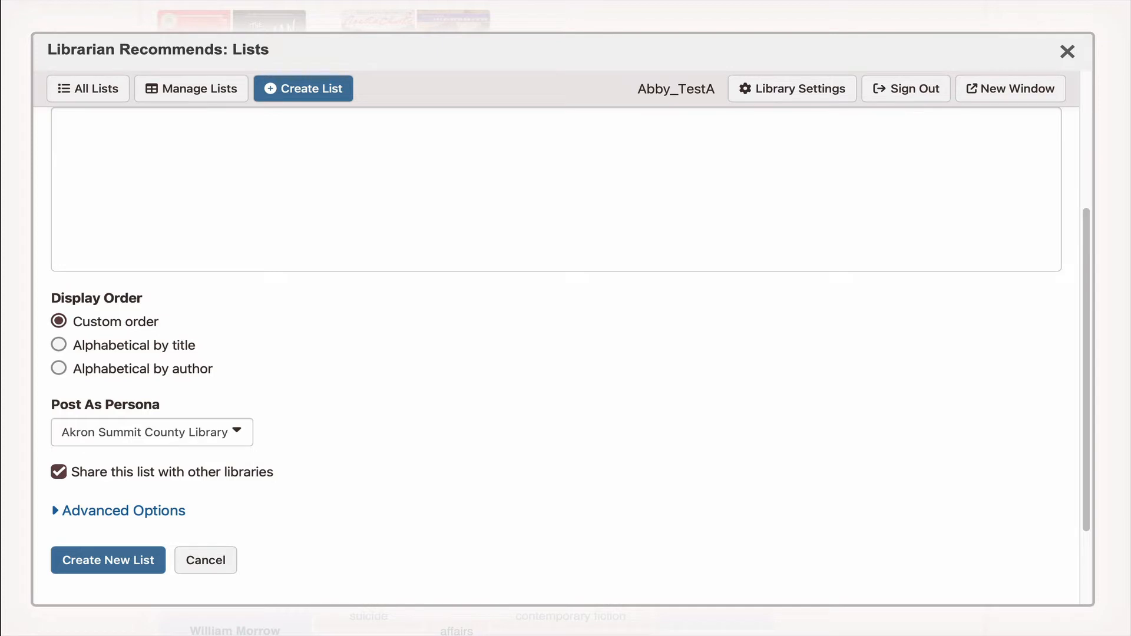
pyautogui.moveTo(474, 438)
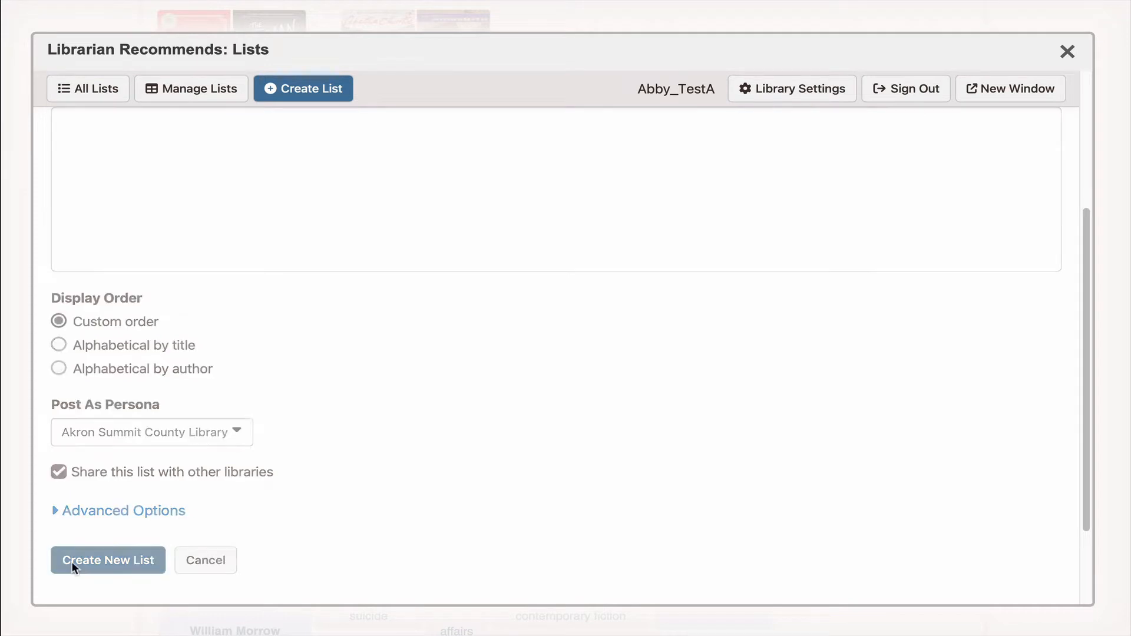
pyautogui.click(108, 561)
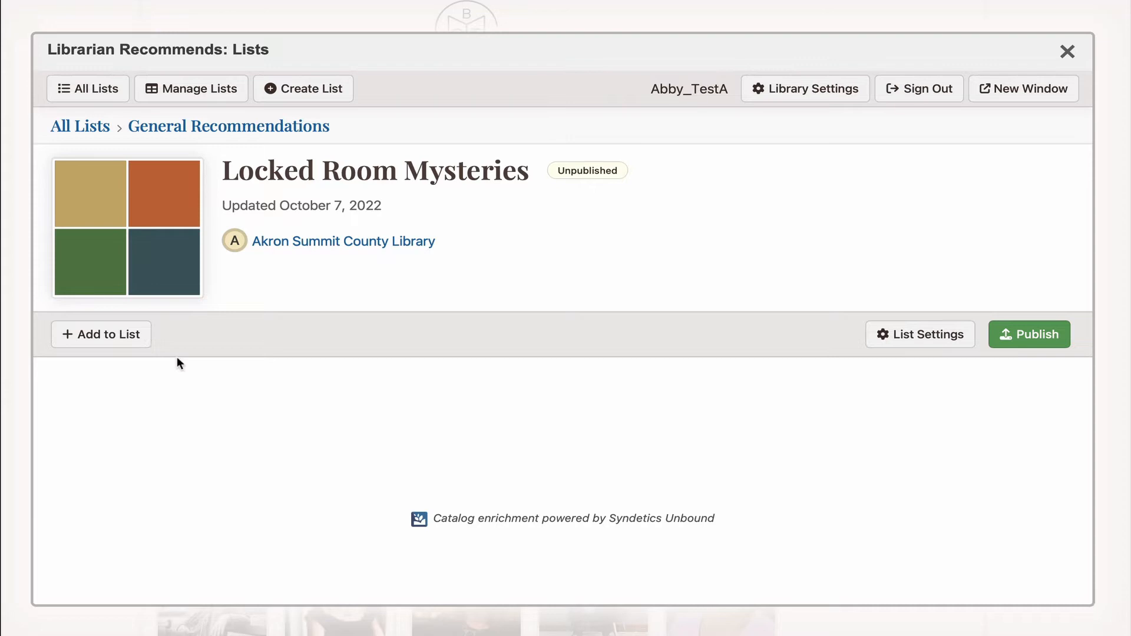
pyautogui.moveTo(101, 333)
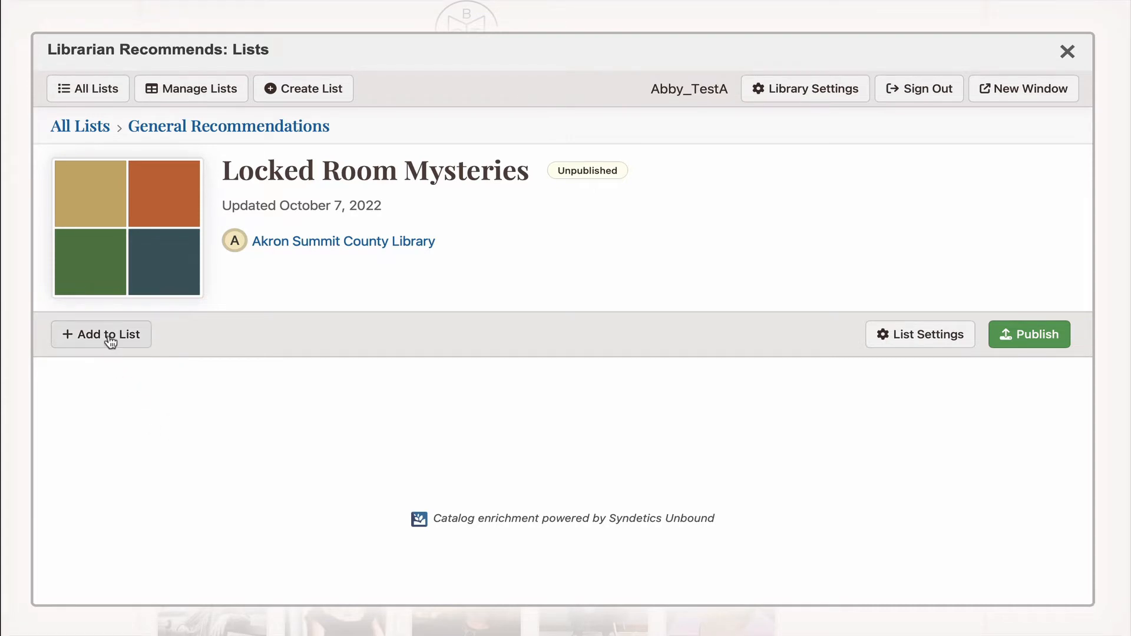
# Add And then there were none from the catalog, then search for books by Christie, Agatha
pyautogui.click(101, 334)
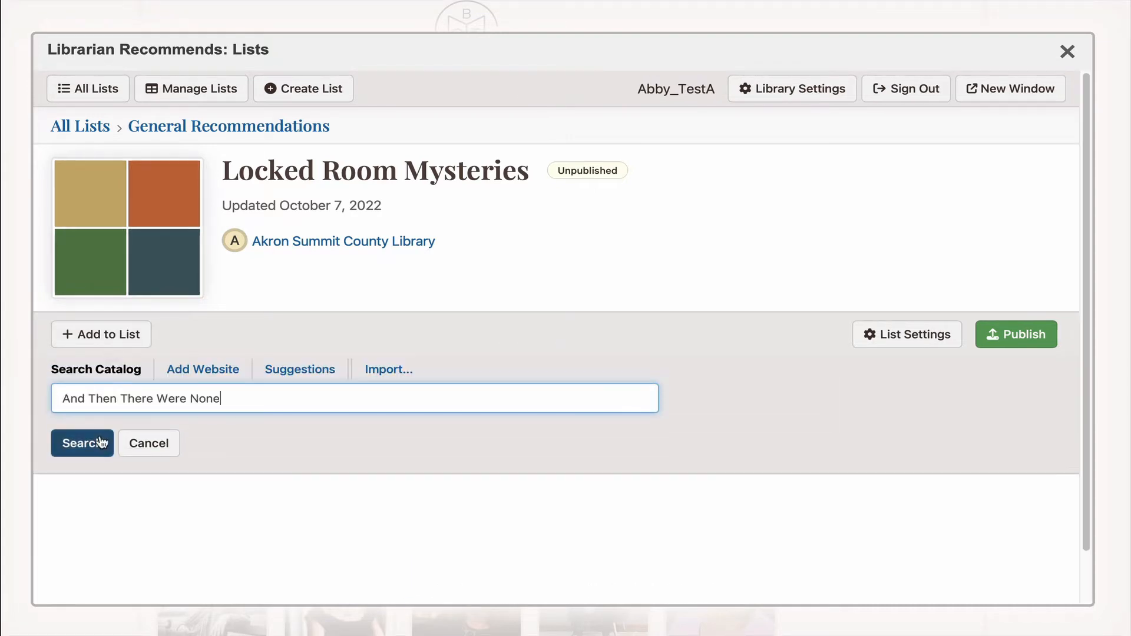
pyautogui.click(82, 443)
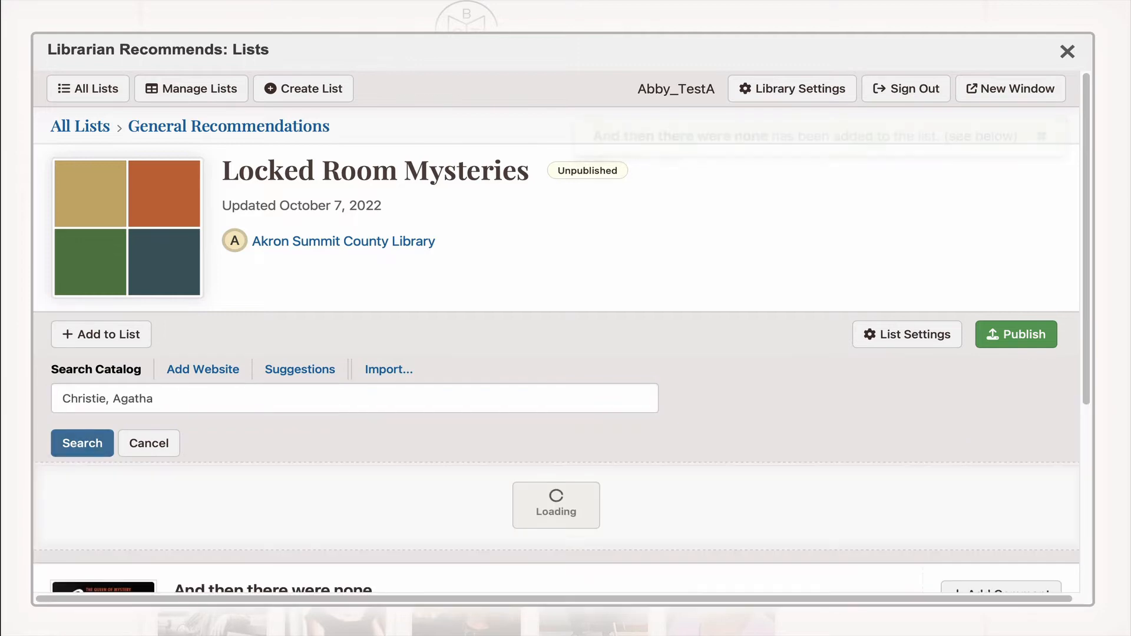
pyautogui.click(81, 444)
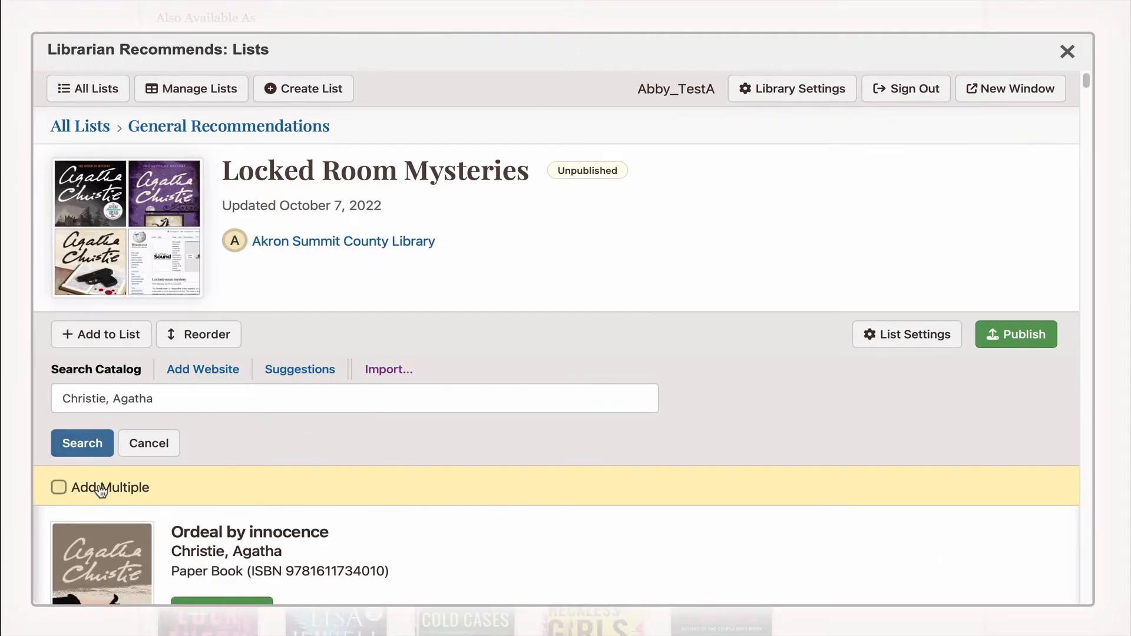
# With Add Multiple enabled, add Ordeal by innocence and The pale horse to the list
pyautogui.click(59, 487)
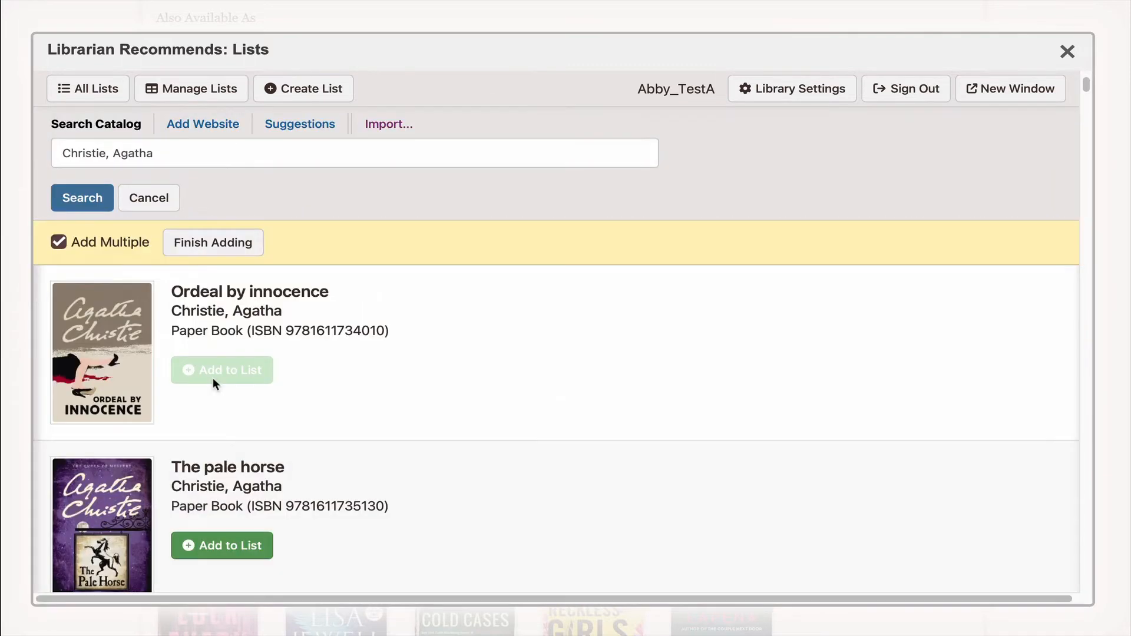
pyautogui.click(221, 370)
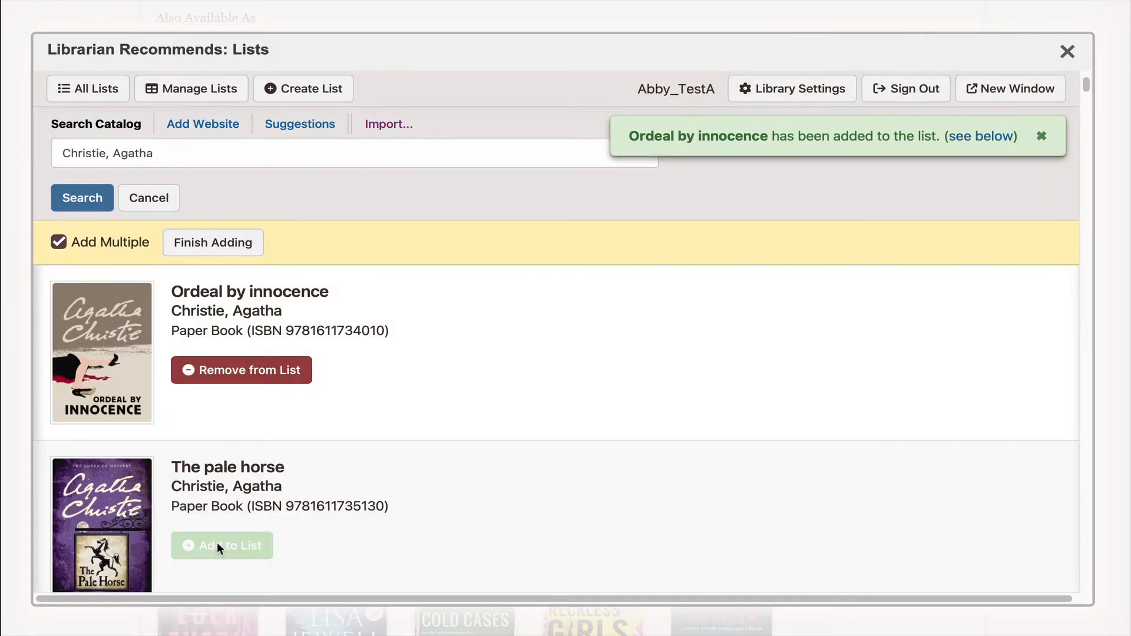
pyautogui.click(213, 242)
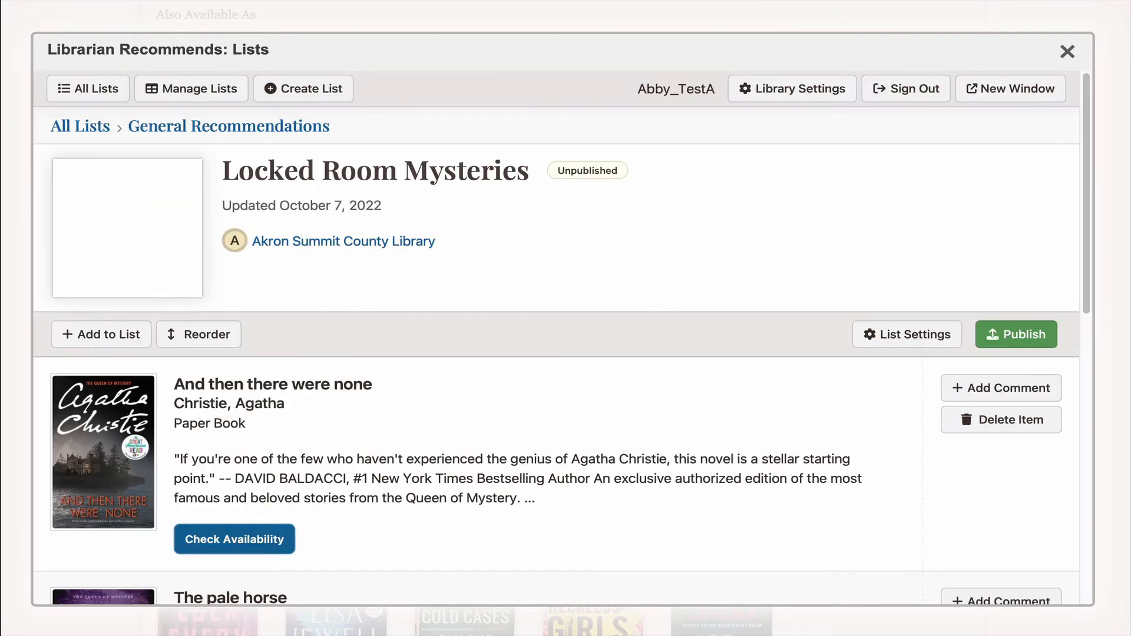
pyautogui.moveTo(101, 334)
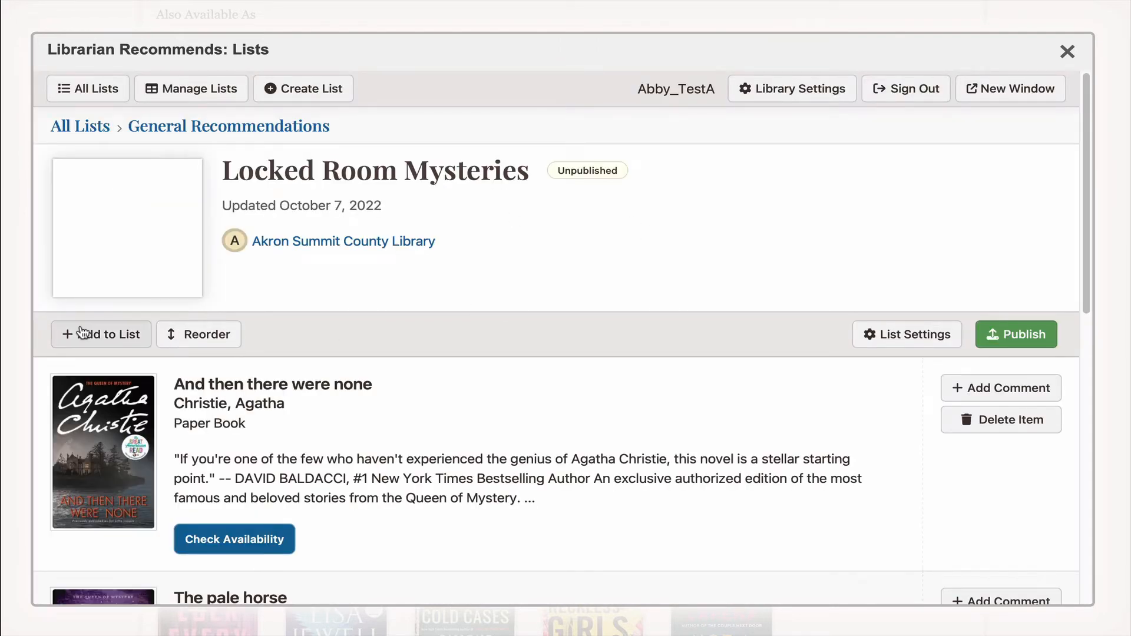
# Import the eight pasted ISBNs into Locked Room Mysteries via the Paste Text import
pyautogui.click(100, 333)
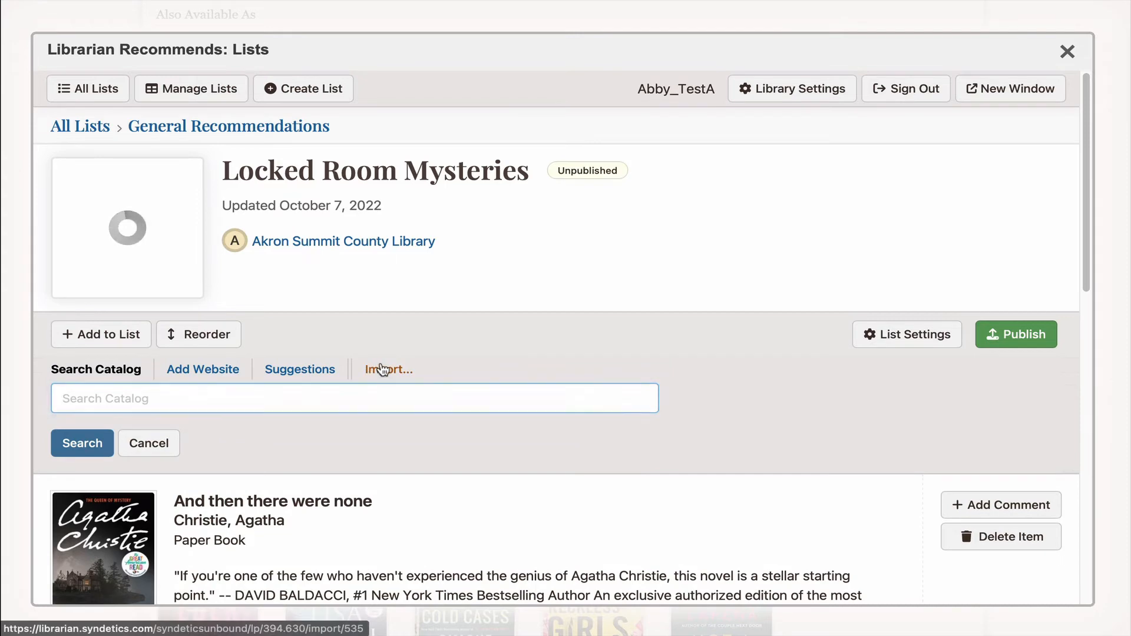
pyautogui.click(388, 369)
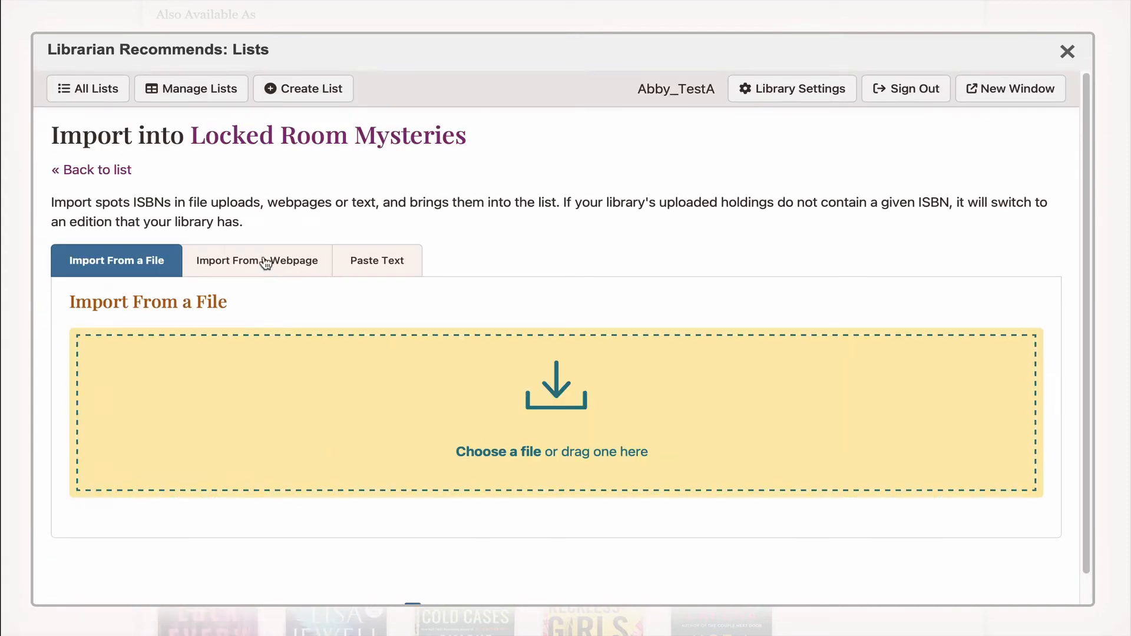
pyautogui.click(375, 261)
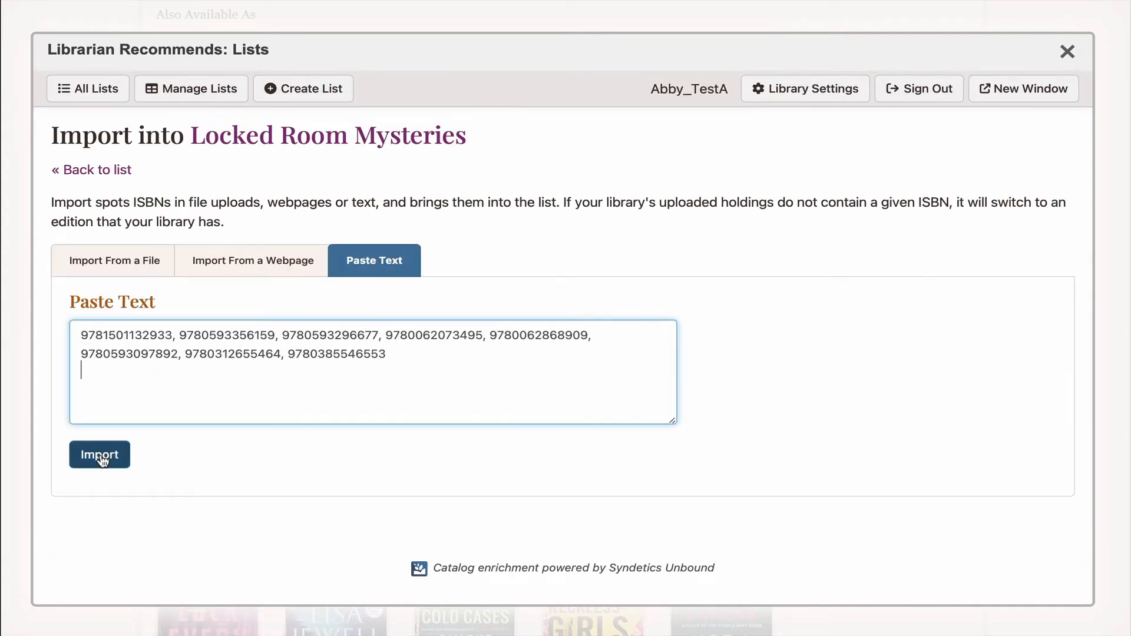
pyautogui.click(99, 455)
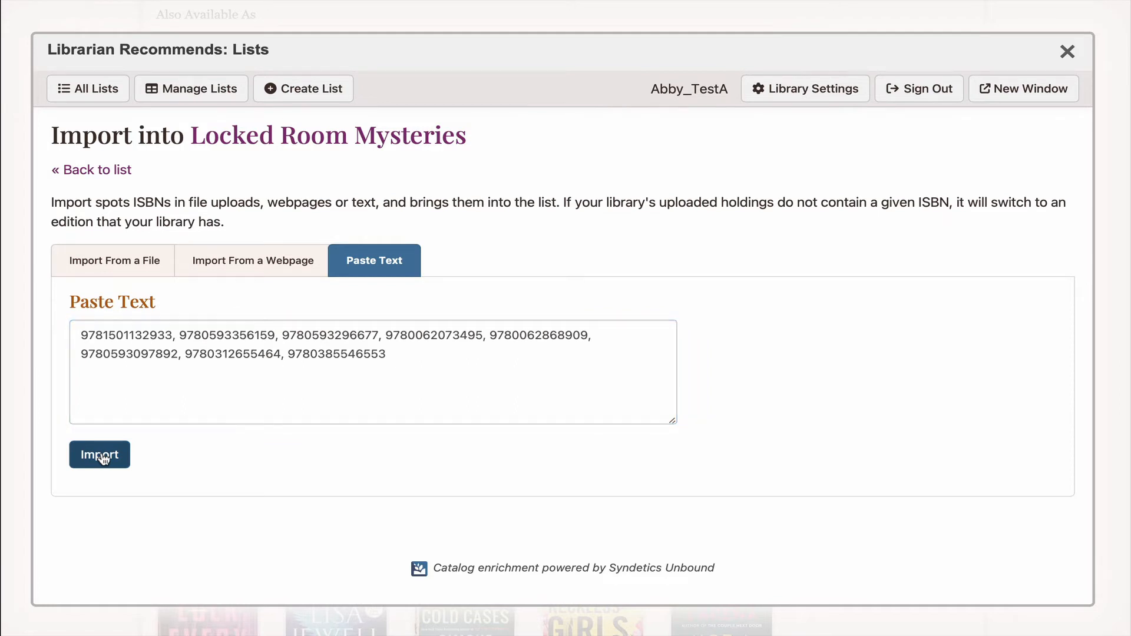
pyautogui.click(99, 455)
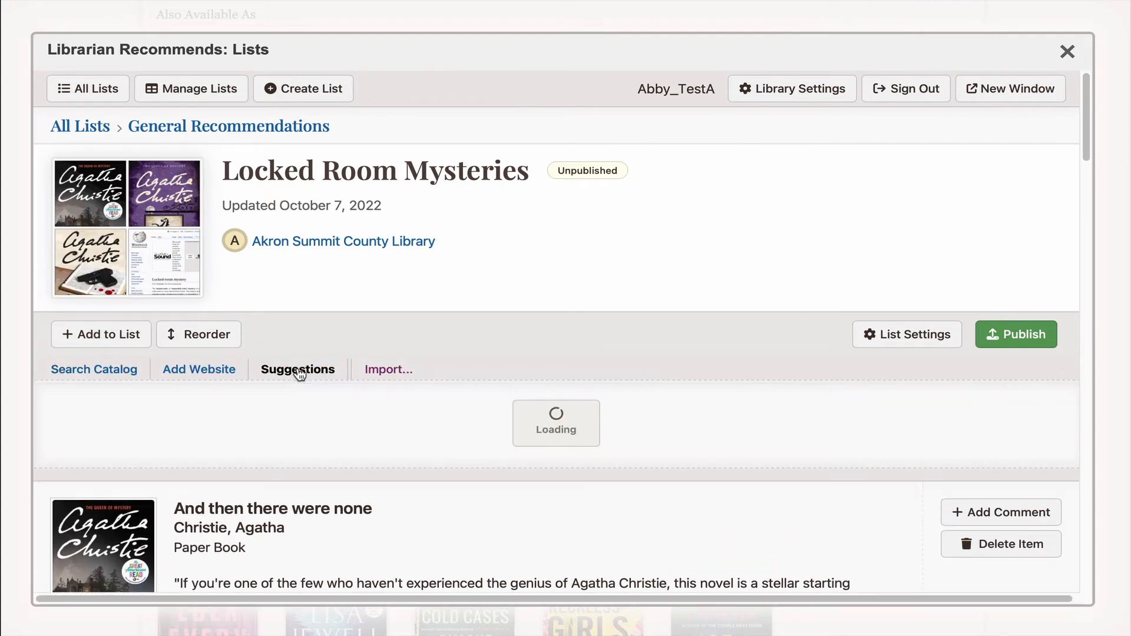
# Add The guest list from the suggested books and finish adding suggestions
pyautogui.click(297, 369)
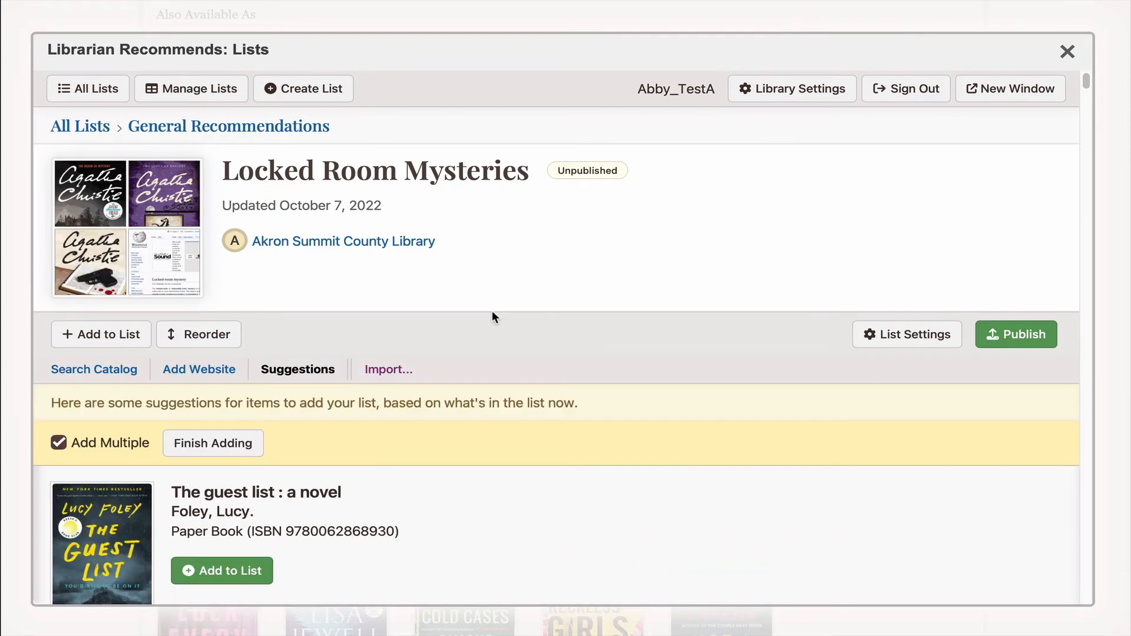
pyautogui.scroll(-3)
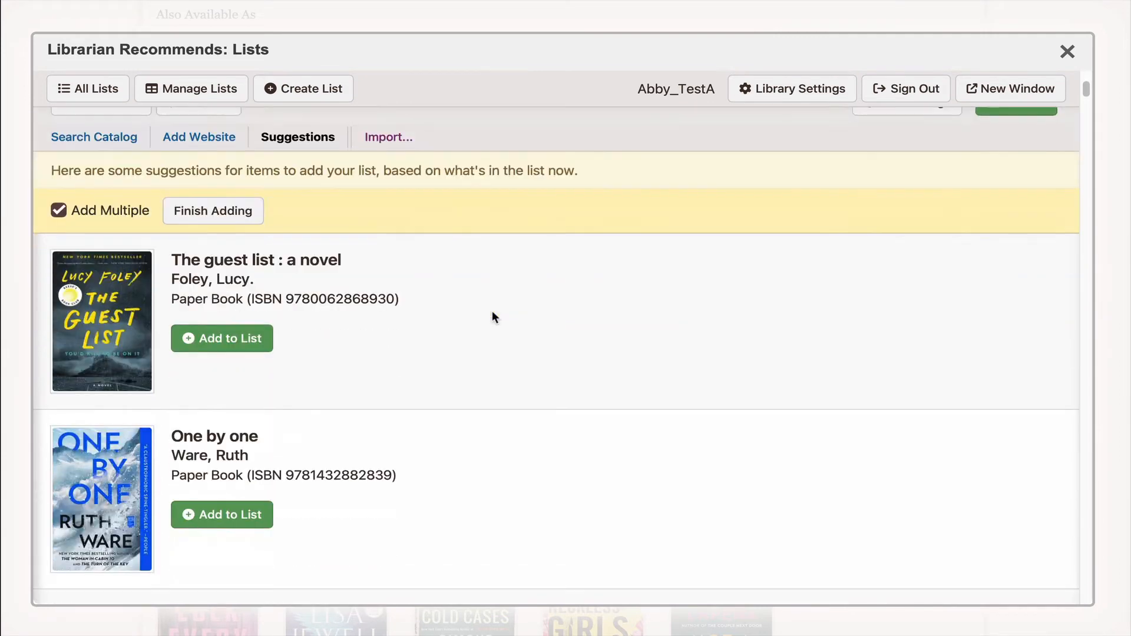
pyautogui.click(221, 338)
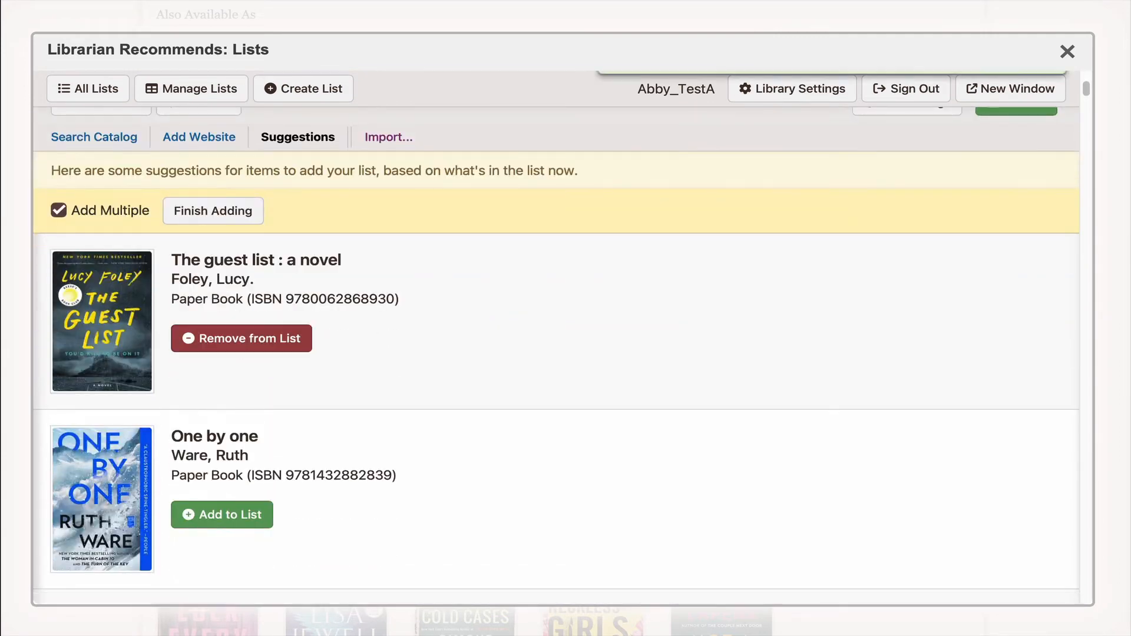
pyautogui.click(240, 339)
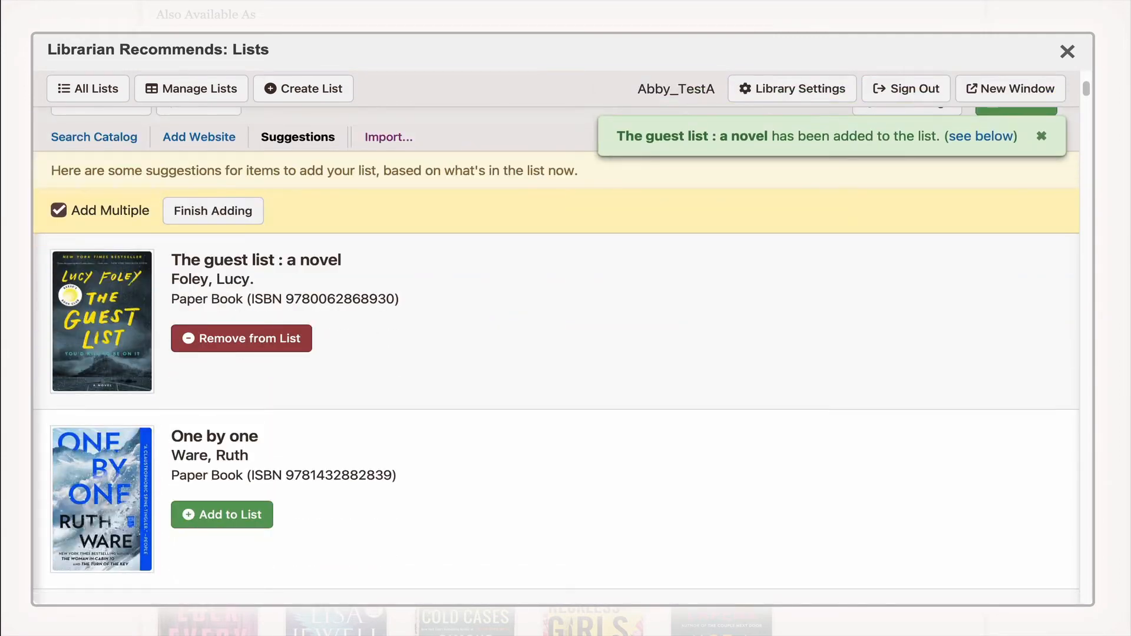
pyautogui.scroll(3)
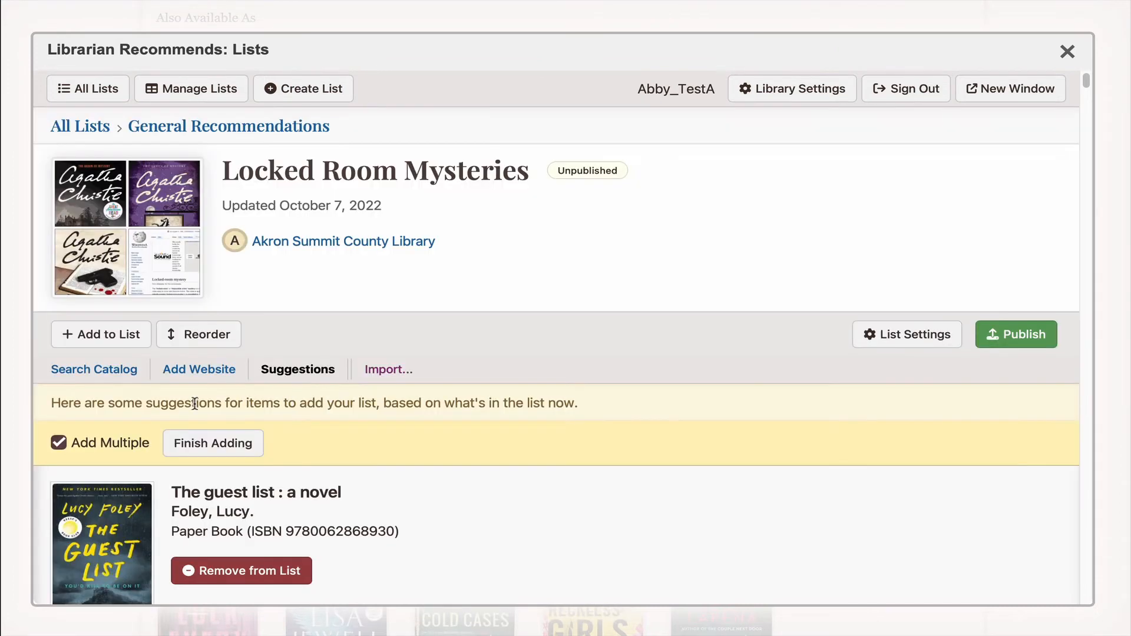
pyautogui.click(212, 443)
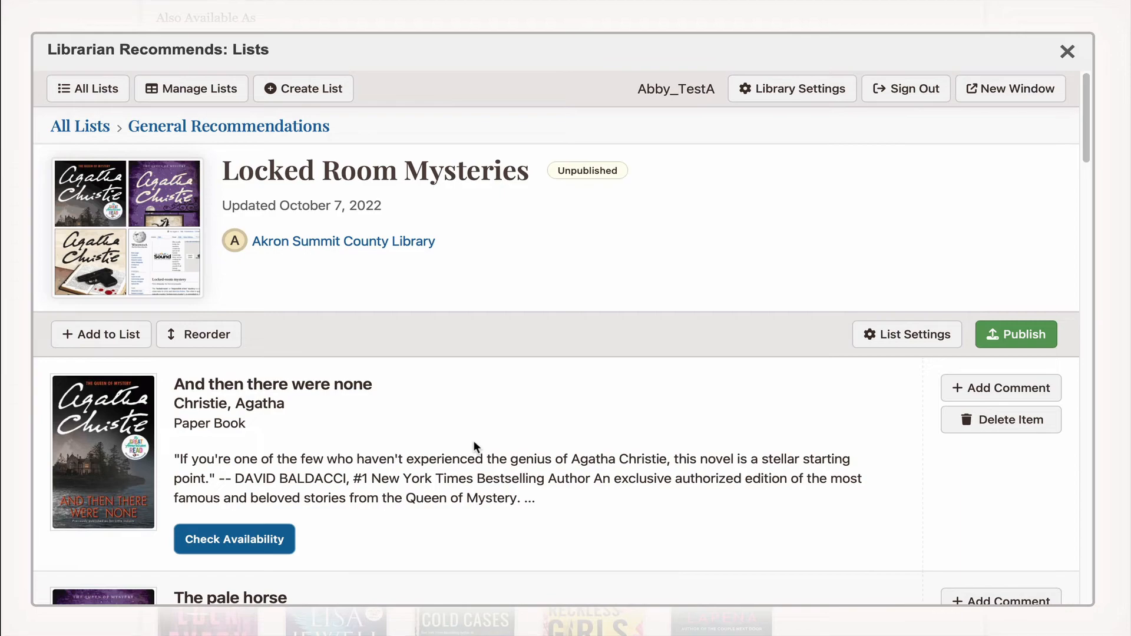
# From the catalog record, add The Paris apartment to Locked Room Mysteries
pyautogui.click(1068, 51)
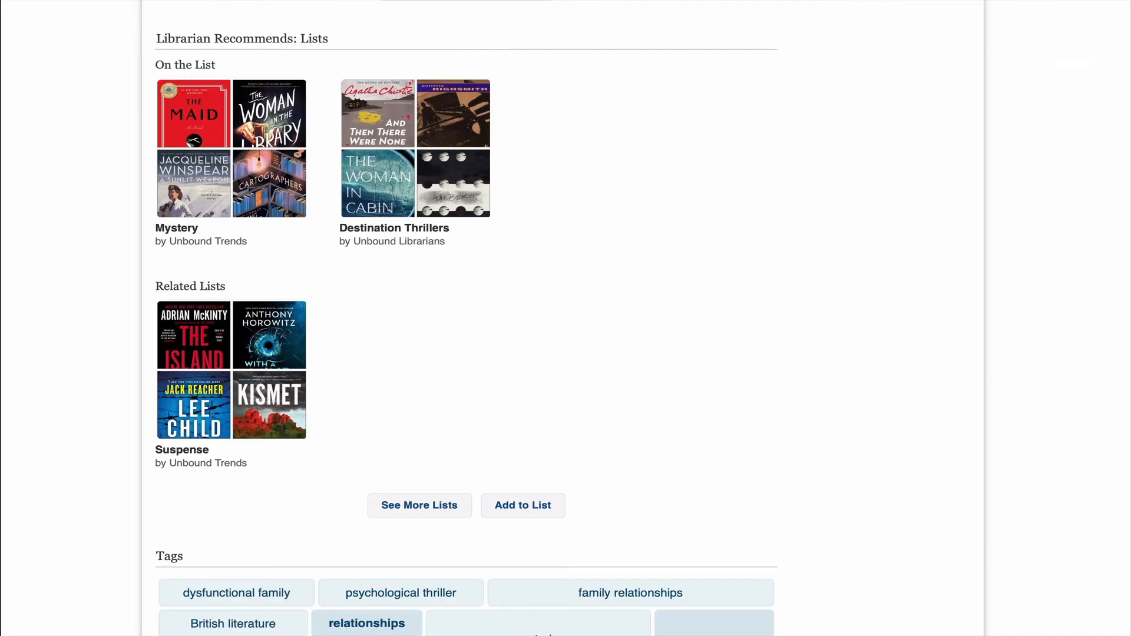
pyautogui.click(522, 506)
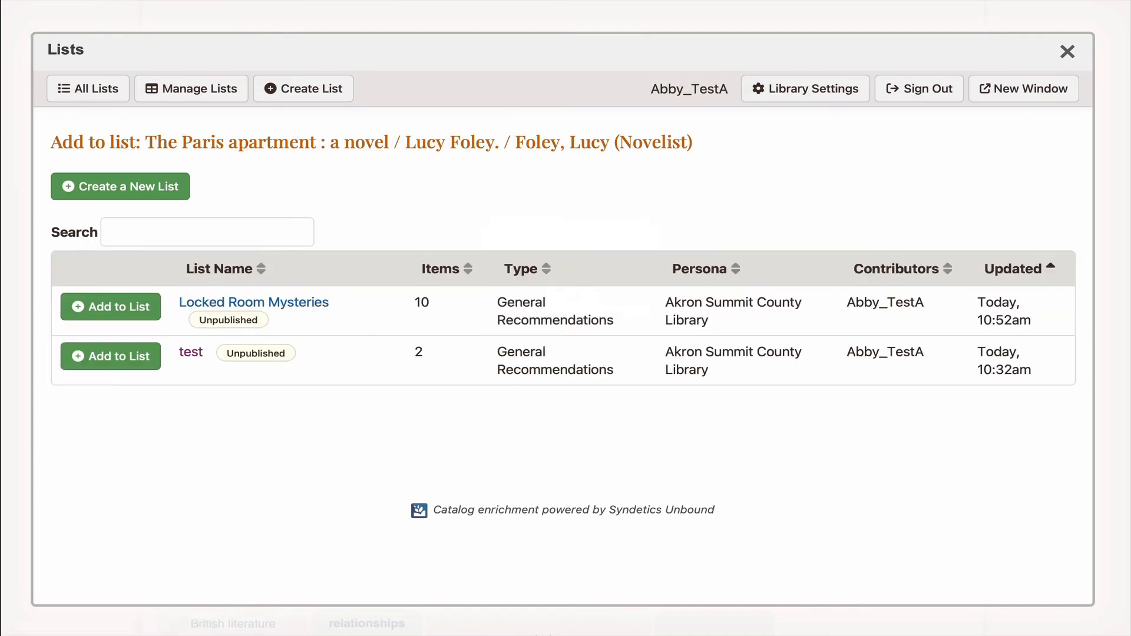
pyautogui.click(110, 307)
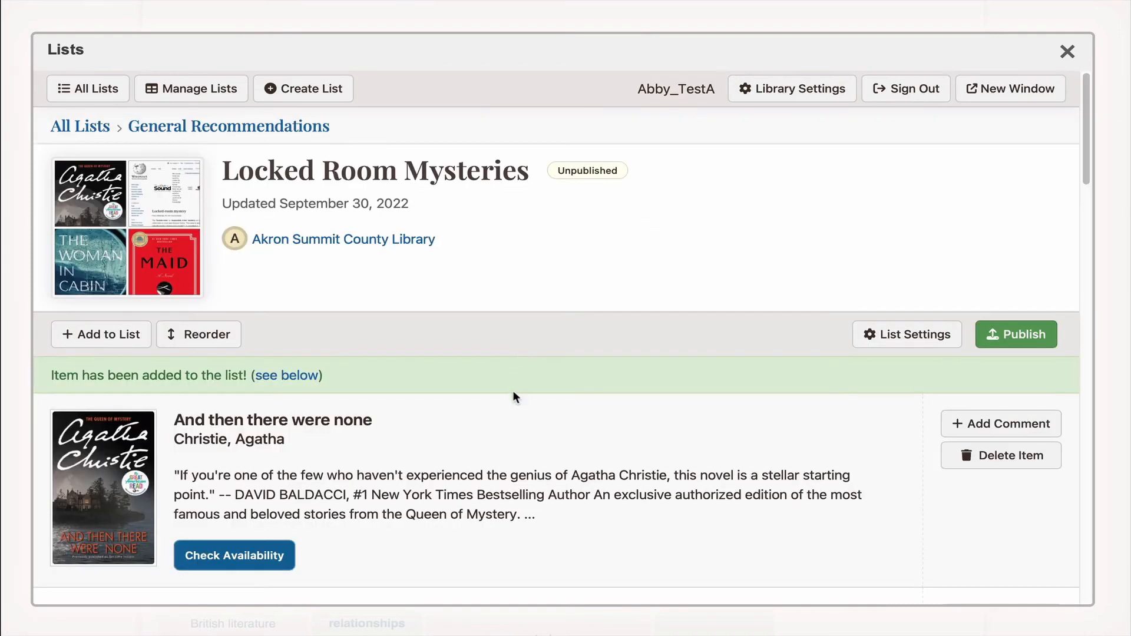
# Comment 'A classic!' on And then there were none, start reordering, then return to Manage Lists
pyautogui.scroll(-3)
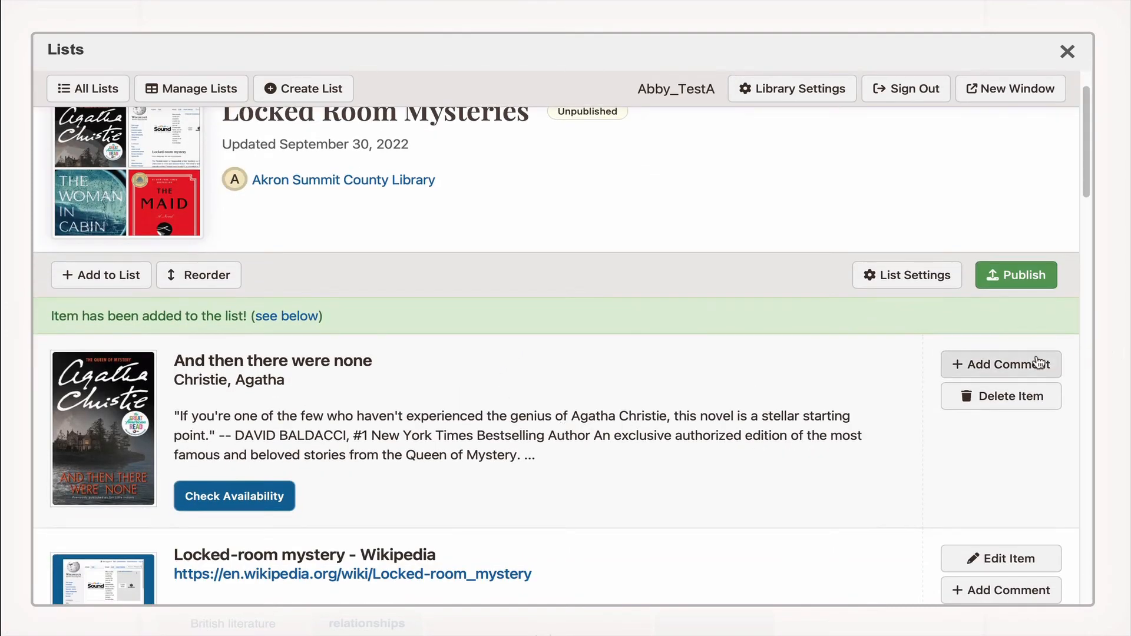
pyautogui.click(1001, 364)
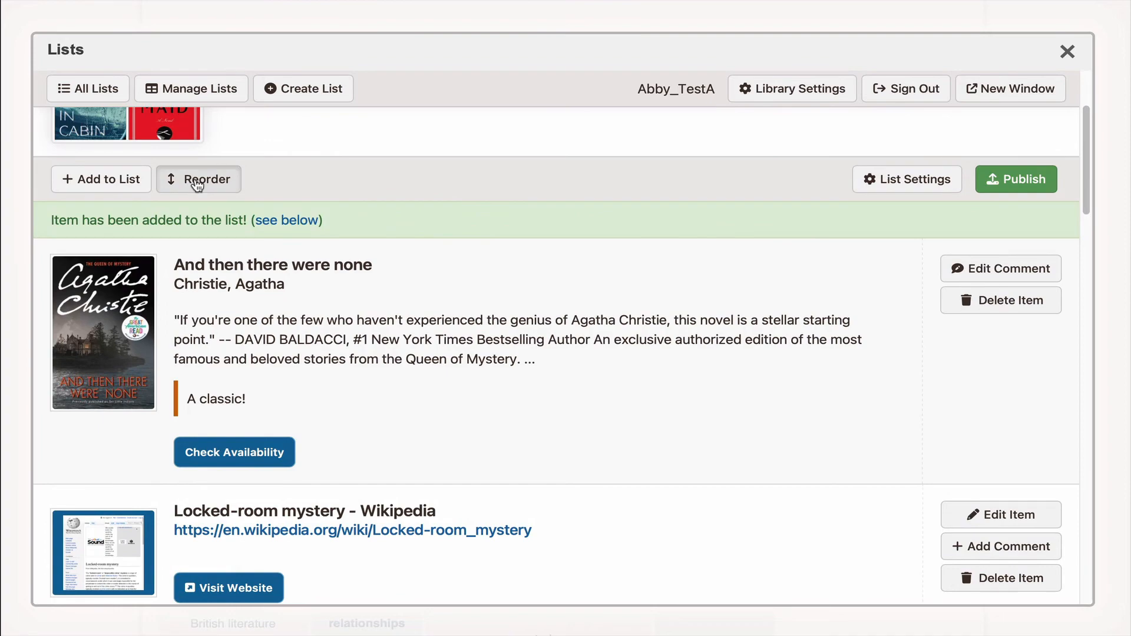
pyautogui.click(198, 179)
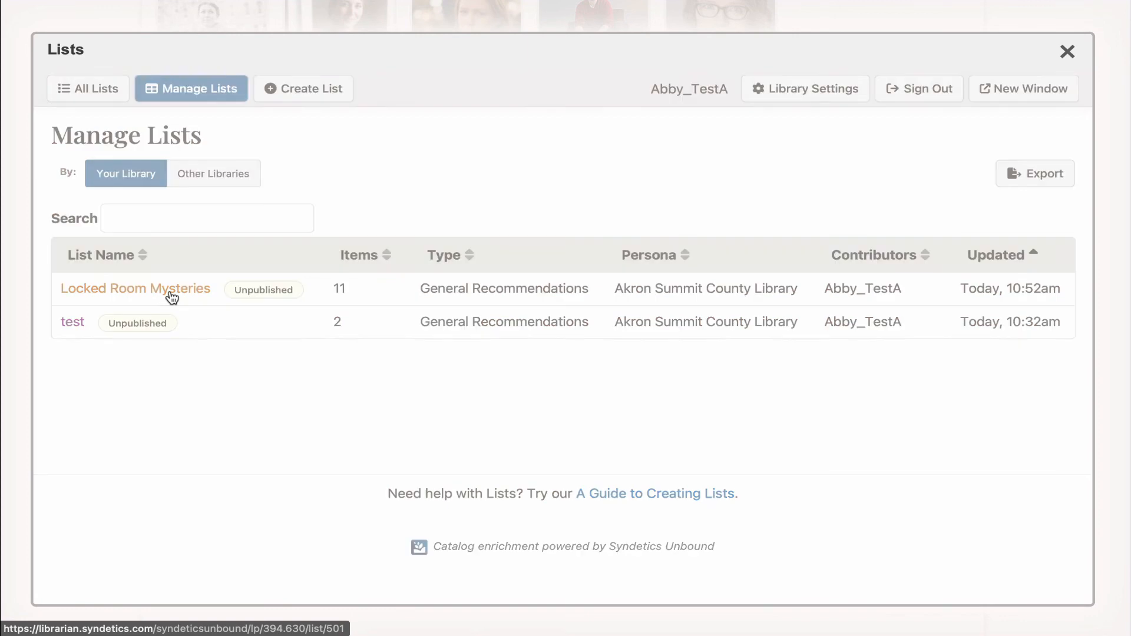
# Publish Locked Room Mysteries and return to the catalog record where it now appears
pyautogui.click(134, 288)
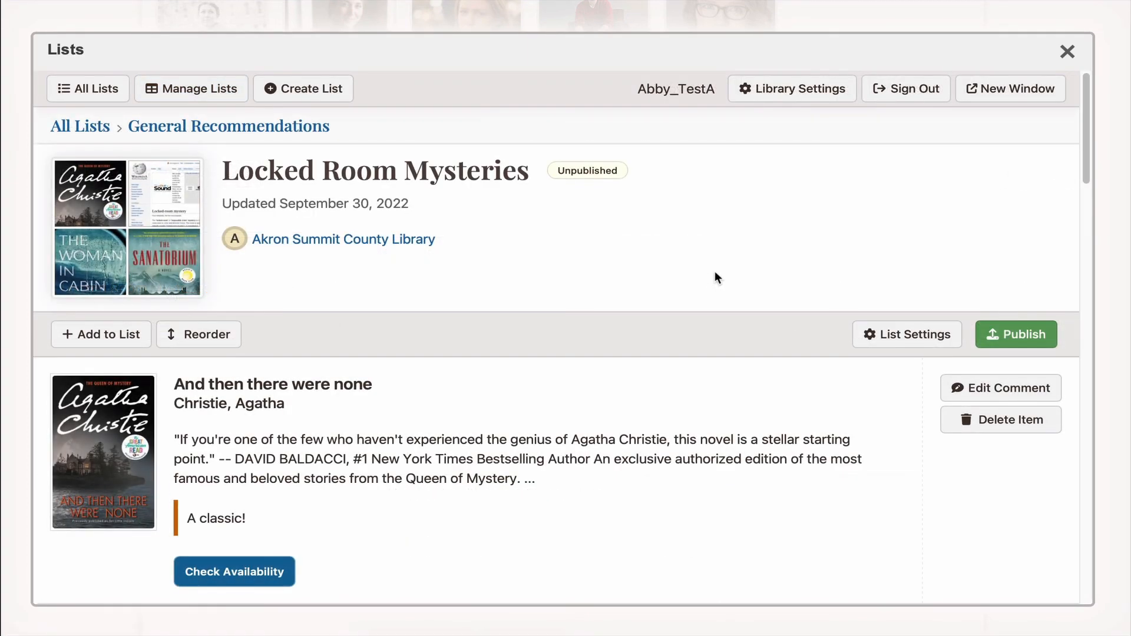
pyautogui.click(1014, 334)
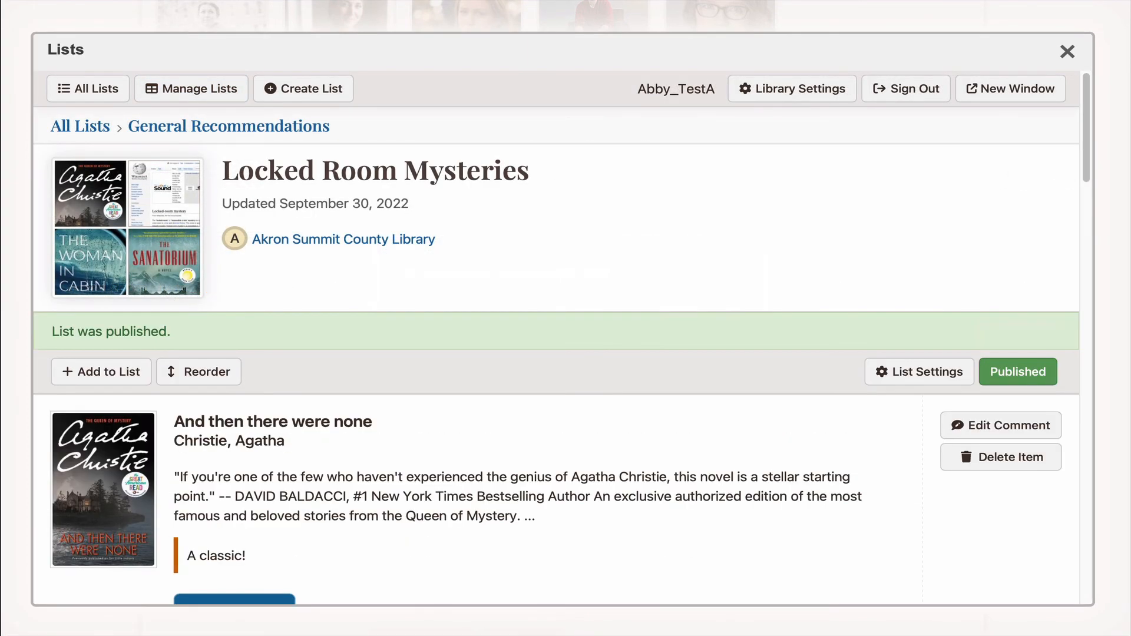
pyautogui.click(1068, 51)
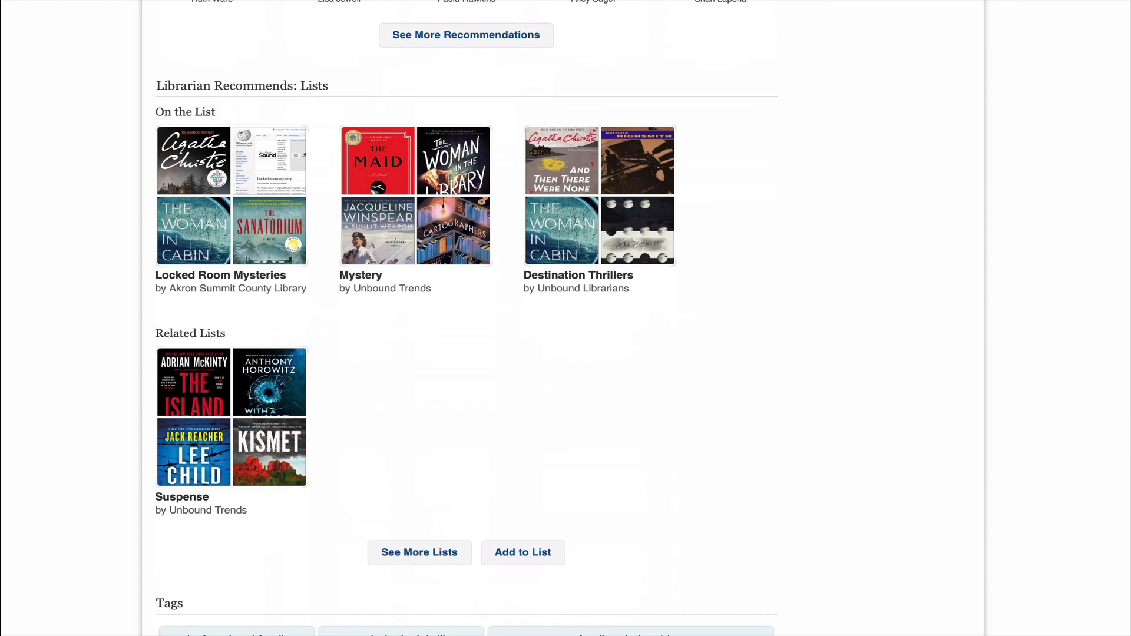